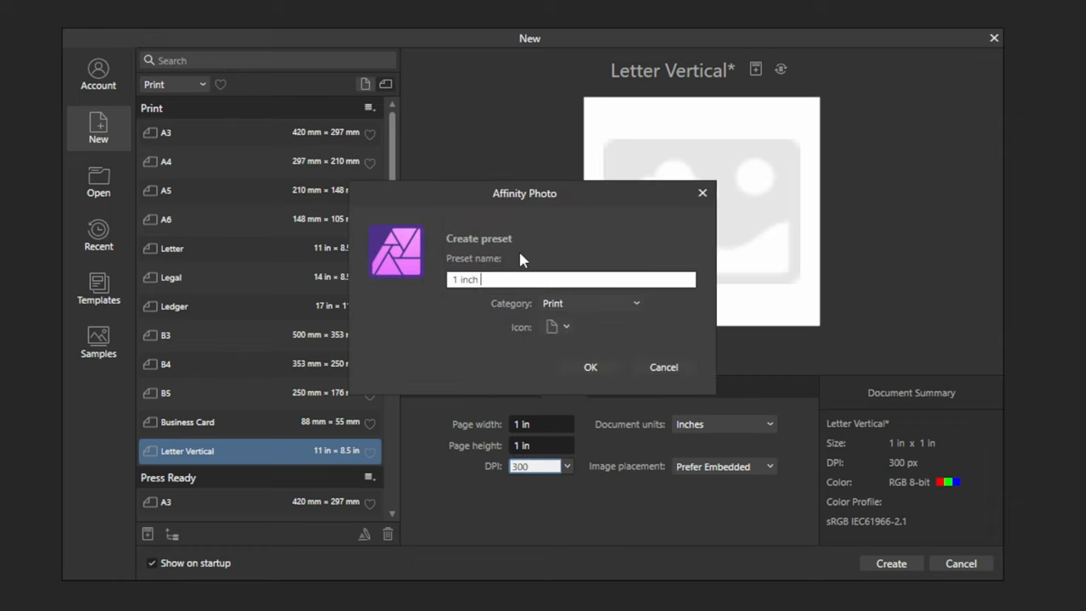
Save the 1 × 1 inch, 300 DPI settings as a preset named "1 inch Token"
{"action": "type", "text": "Token"}
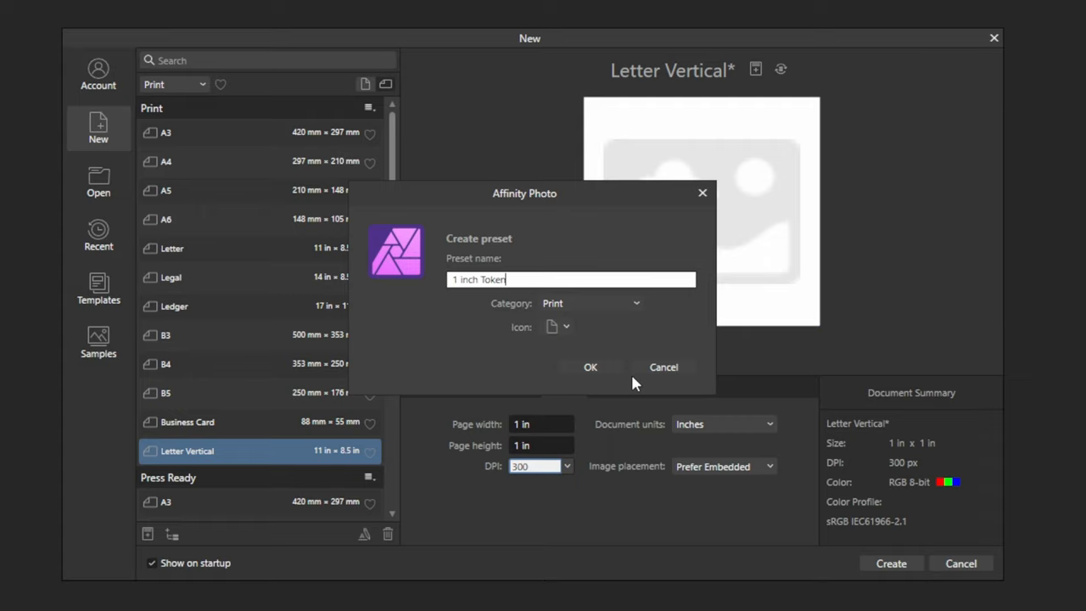
{"action": "left_click", "coordinate": [590, 367]}
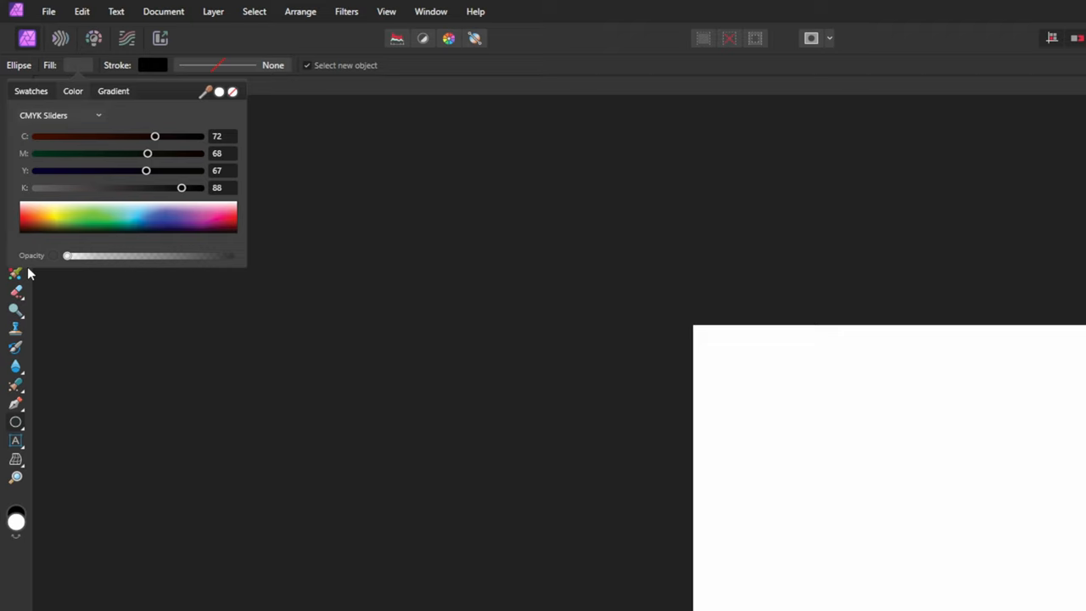
Create the token document and draw a thick black no-fill ring filling the page
{"action": "left_click", "coordinate": [153, 65]}
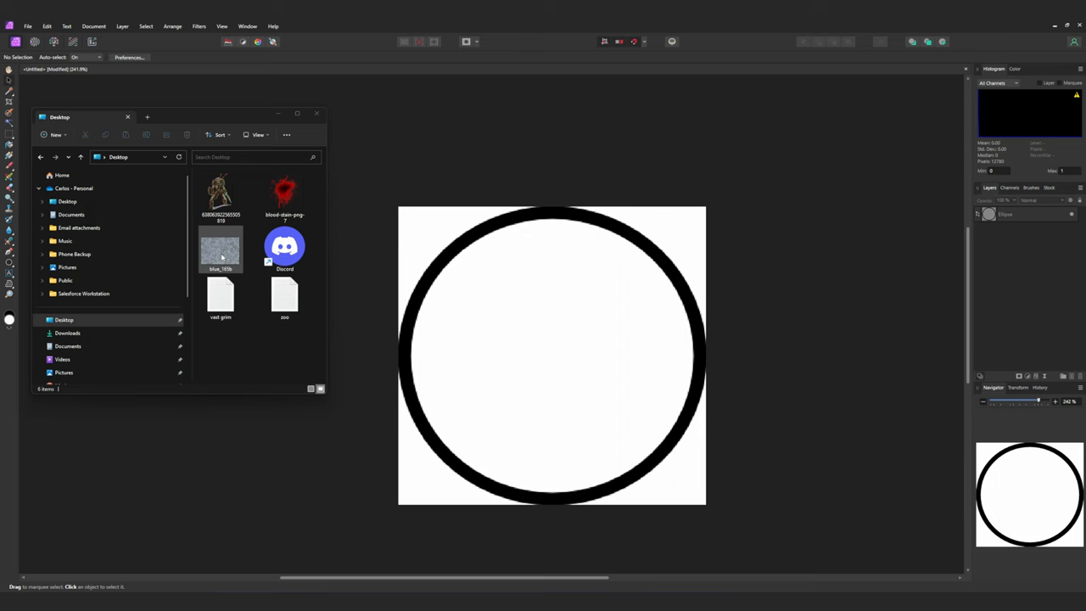
Bring the blue_165b stone texture and skeleton image in beneath the Ellipse layer
{"action": "left_click", "coordinate": [220, 246]}
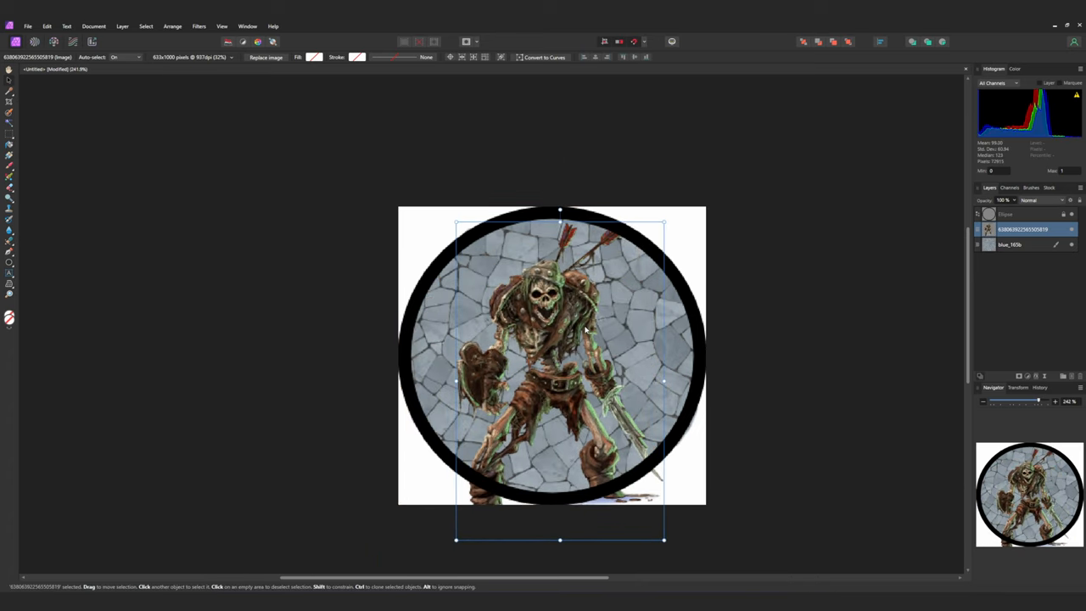
Fit the skeleton inside the ring, merge all three layers into one, and start a new document
{"action": "left_click", "coordinate": [289, 387]}
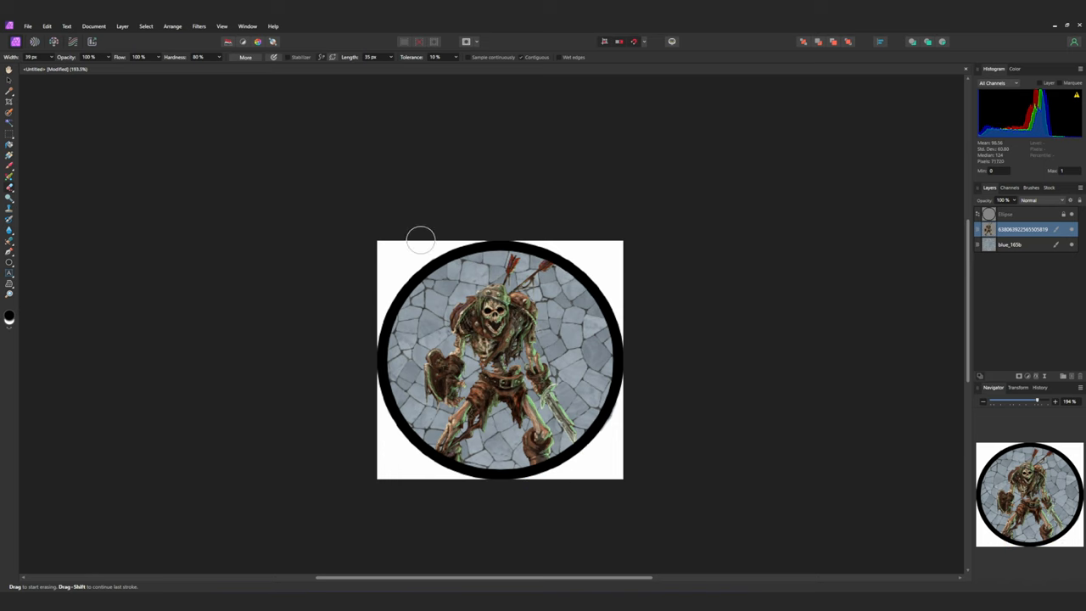
{"action": "right_click", "coordinate": [1008, 229]}
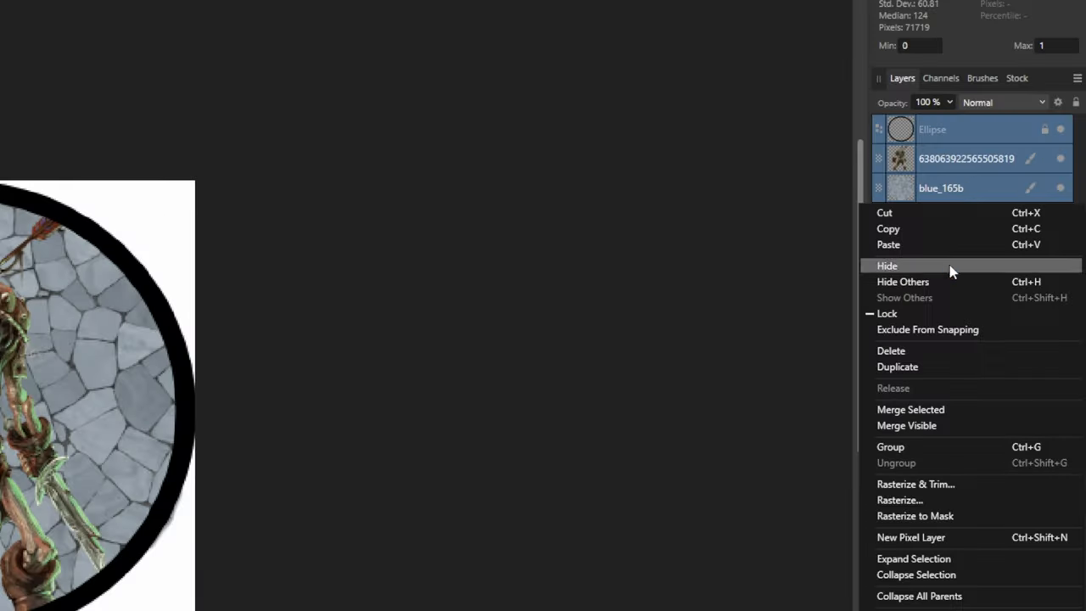
{"action": "mouse_move", "coordinate": [931, 414]}
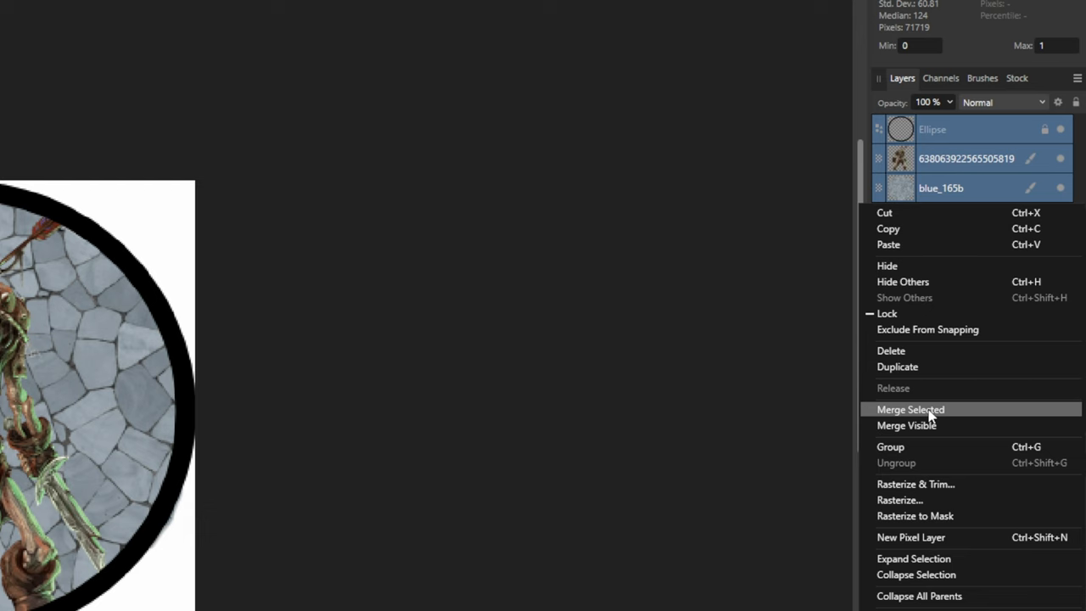
{"action": "left_click", "coordinate": [49, 12]}
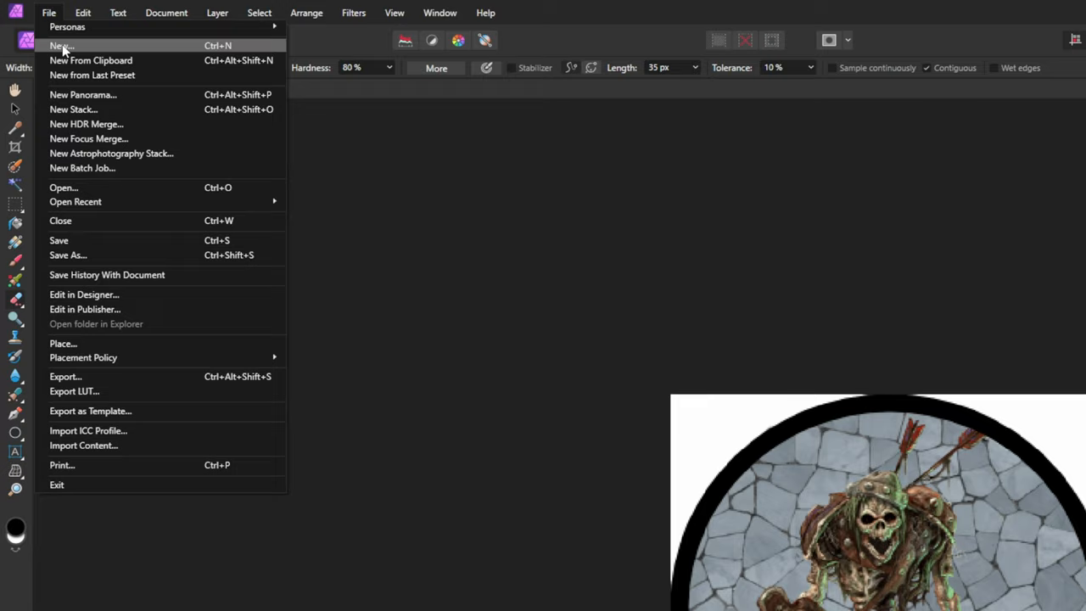
{"action": "left_click", "coordinate": [61, 46]}
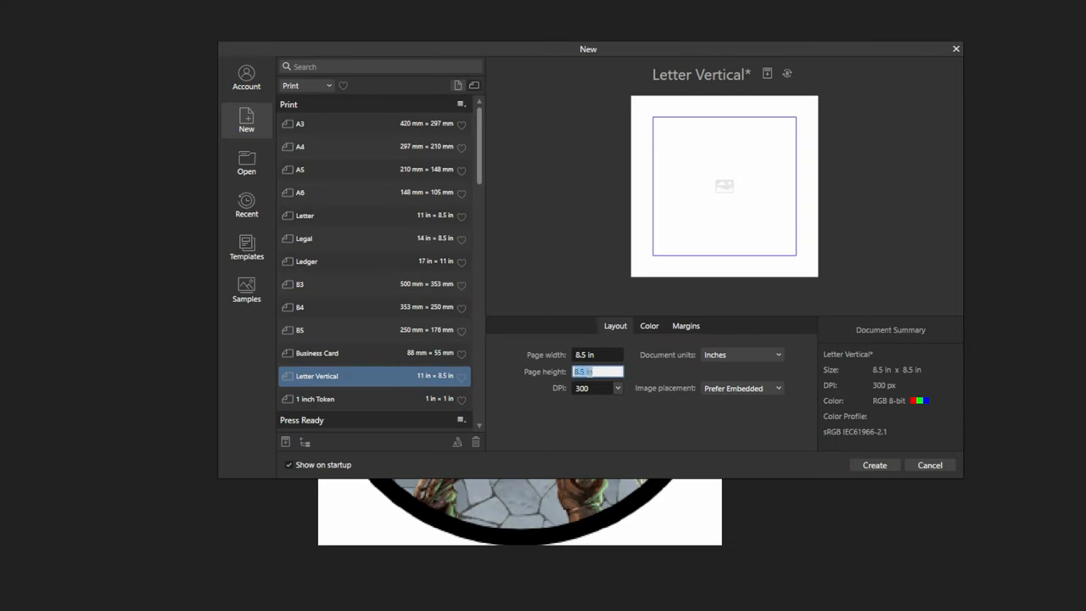